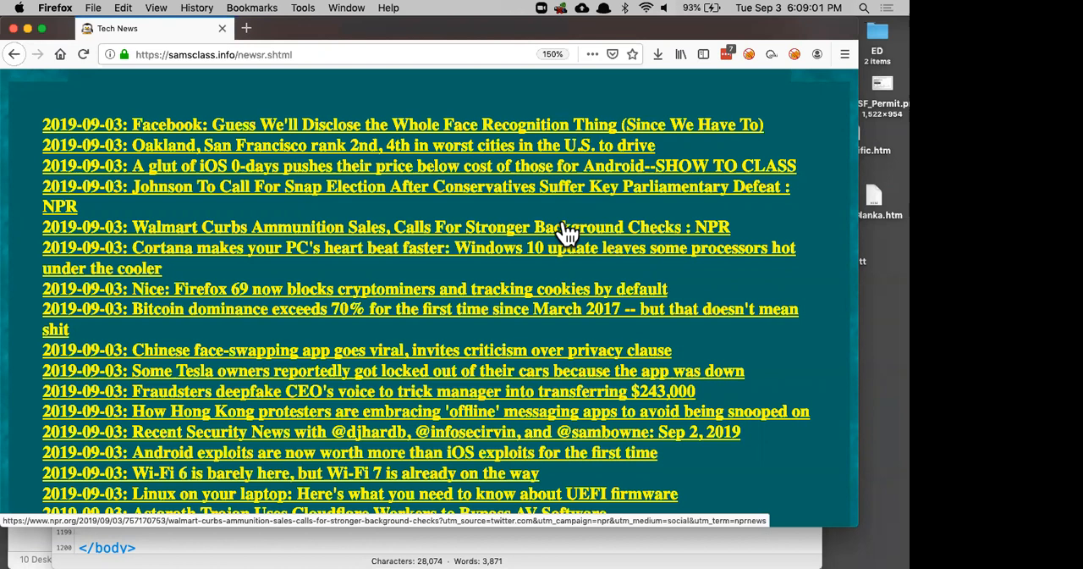
{"action": "mouse_move", "coordinate": [466, 305]}
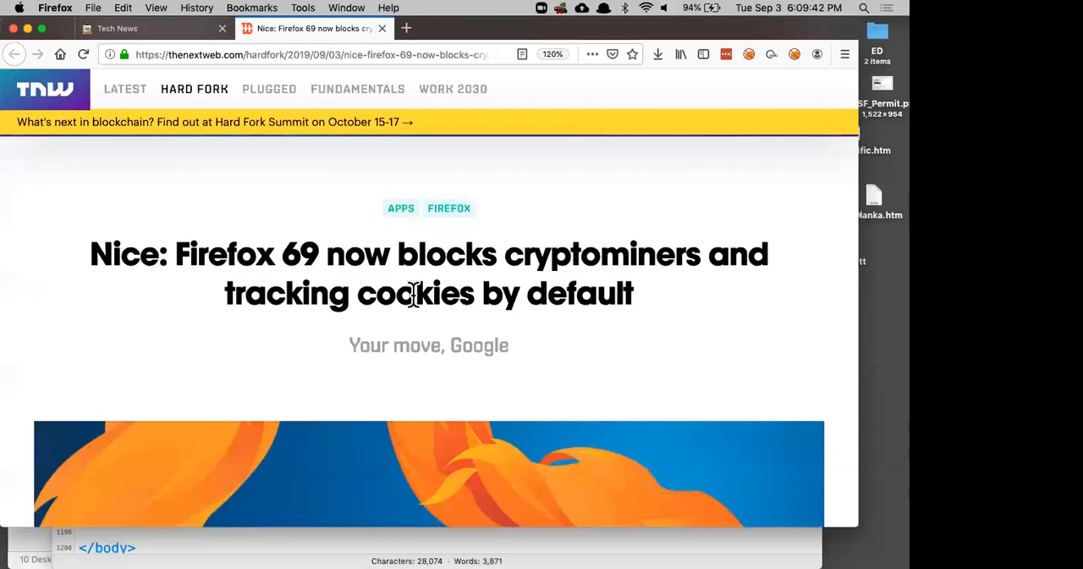
Scroll down through the Firefox 69 cryptominer-blocking news article.
{"action": "scroll", "scroll_direction": "down", "scroll_amount": 3}
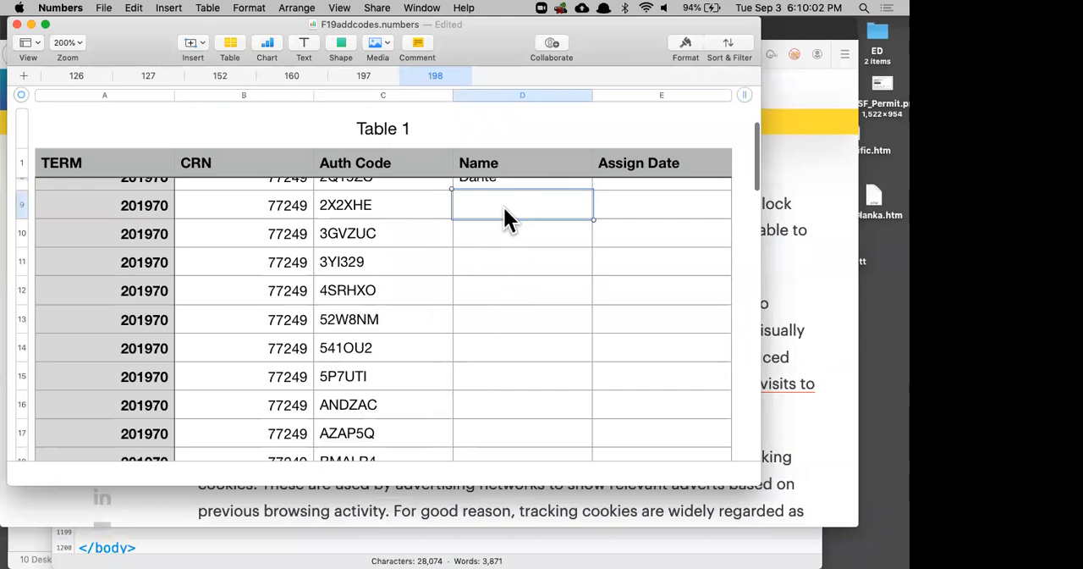
Enter 'Wats' as the name for add code 2X2XHE in row 9.
{"action": "type", "text": "Wats"}
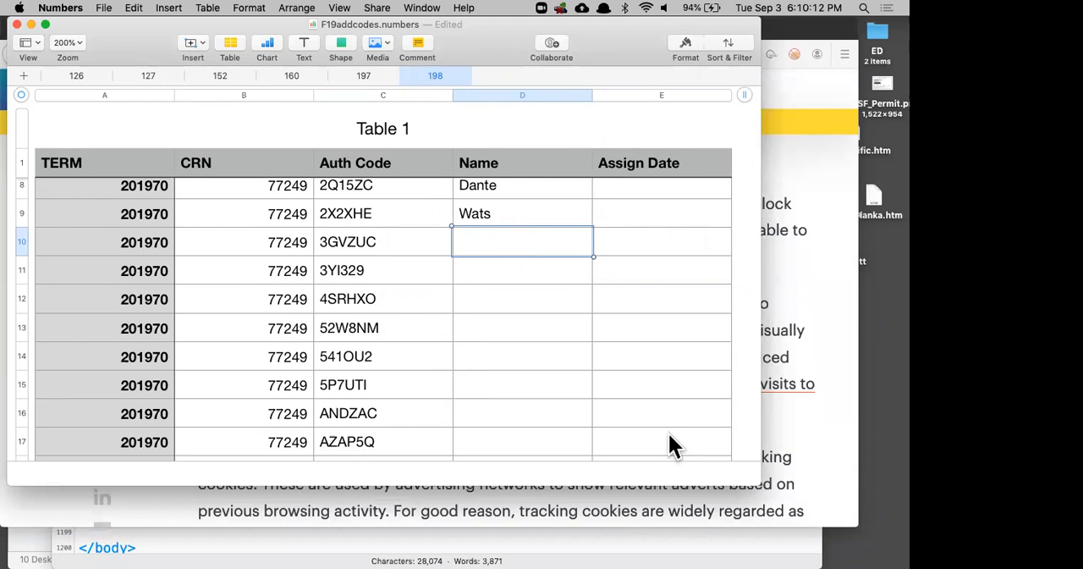
{"action": "mouse_move", "coordinate": [642, 389]}
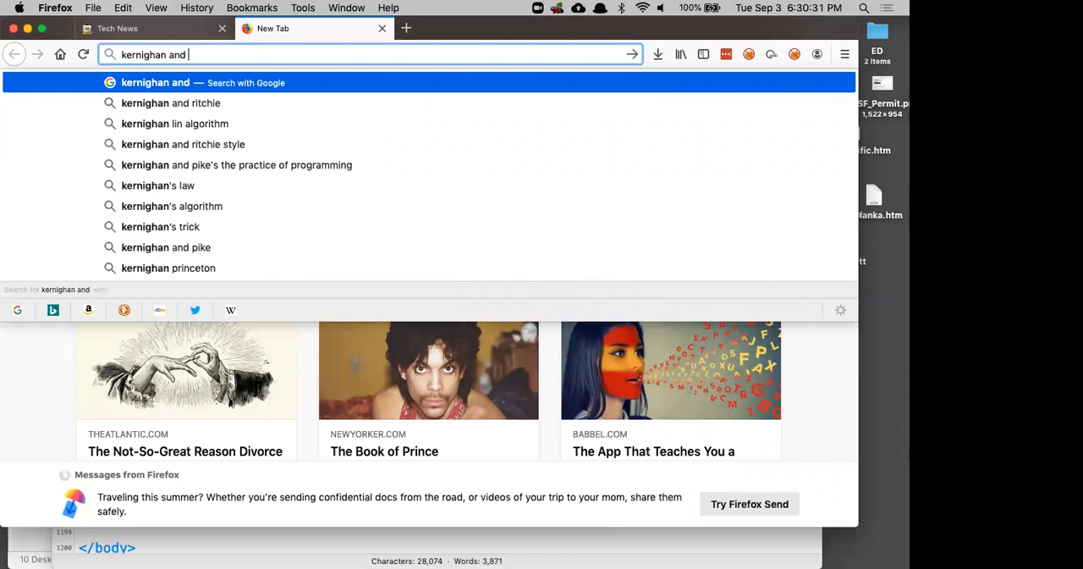
Search 'kernighan and ritchie' and scroll The C Programming Language Wikipedia article.
{"action": "left_click", "coordinate": [170, 102]}
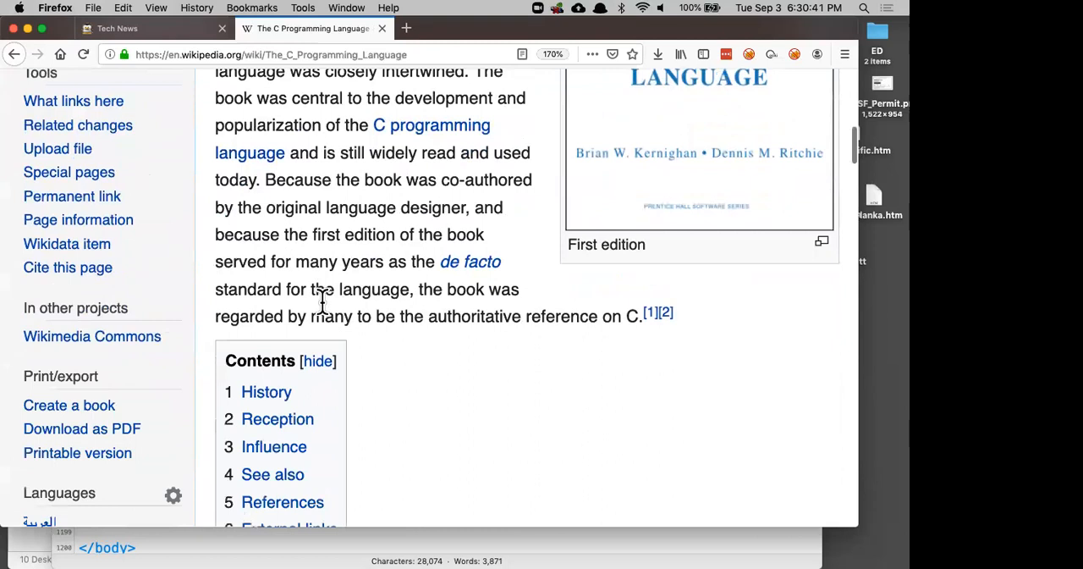
{"action": "scroll", "scroll_direction": "down", "scroll_amount": 3}
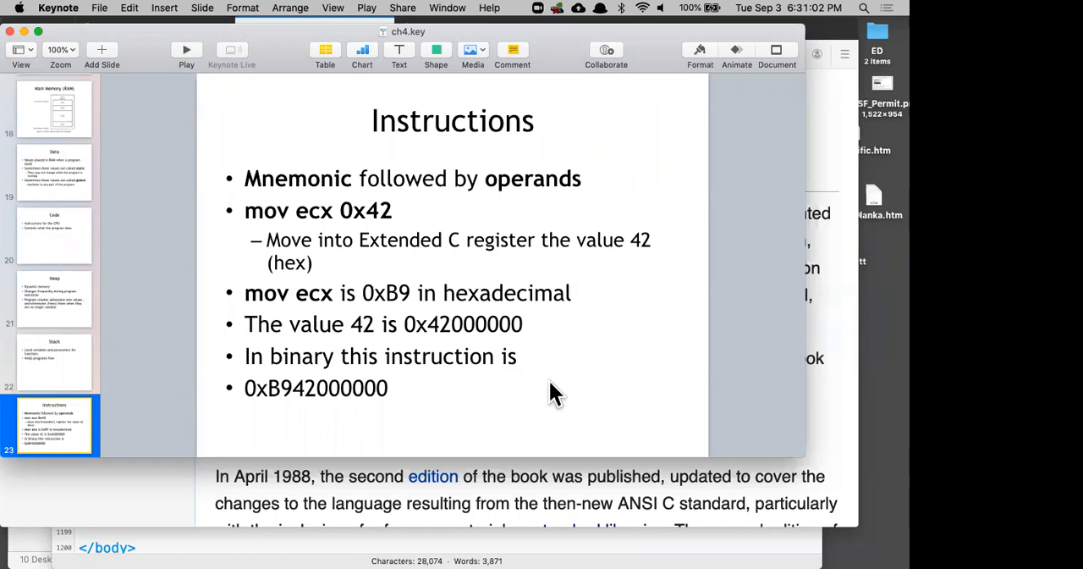
Switch to the ch4.key Keynote window showing slide 23, Instructions.
{"action": "left_click", "coordinate": [186, 49]}
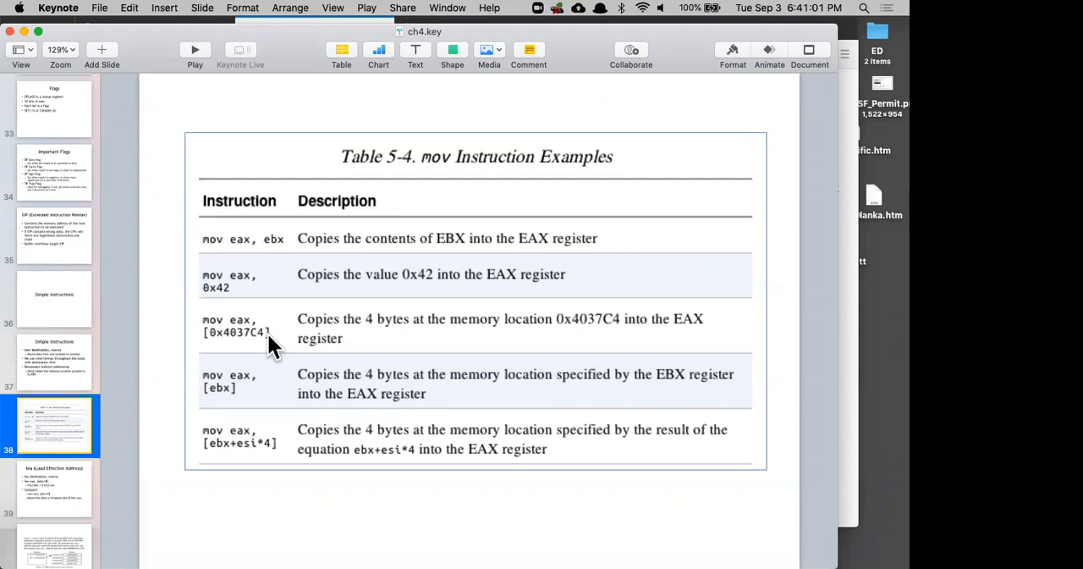
{"action": "mouse_move", "coordinate": [249, 351]}
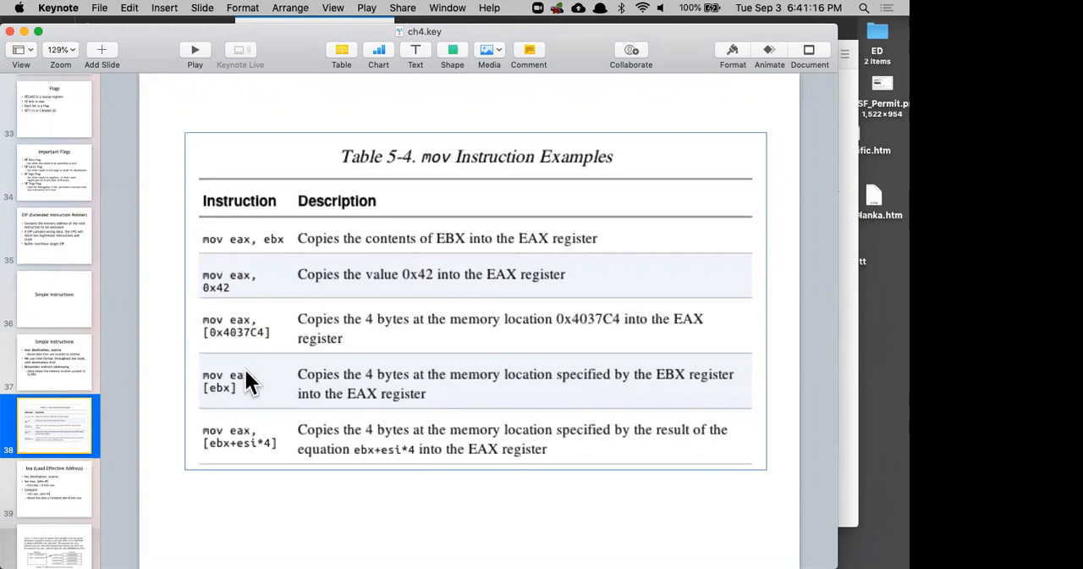
{"action": "mouse_move", "coordinate": [216, 465]}
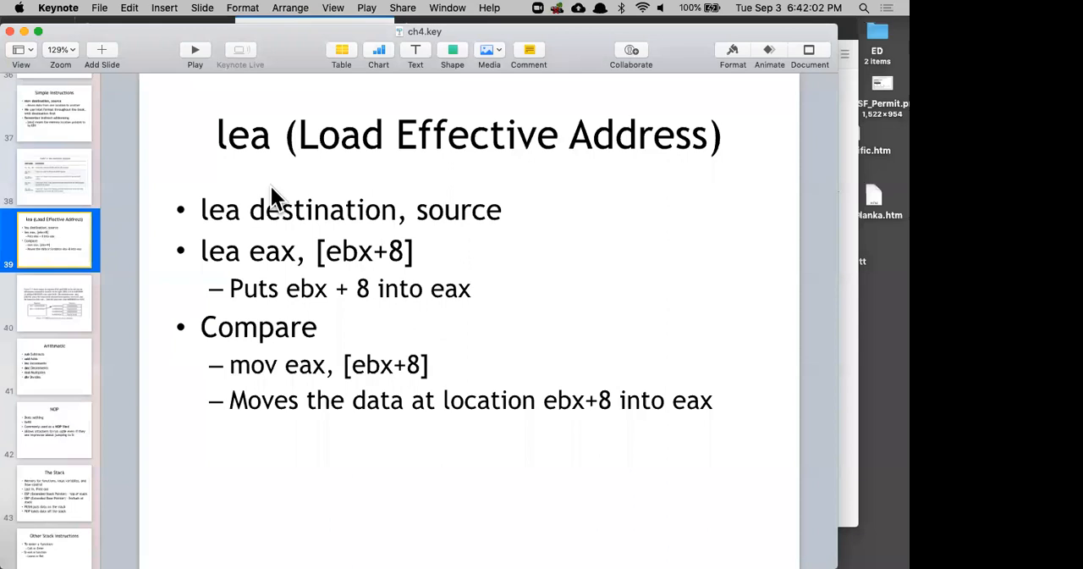
{"action": "mouse_move", "coordinate": [372, 261]}
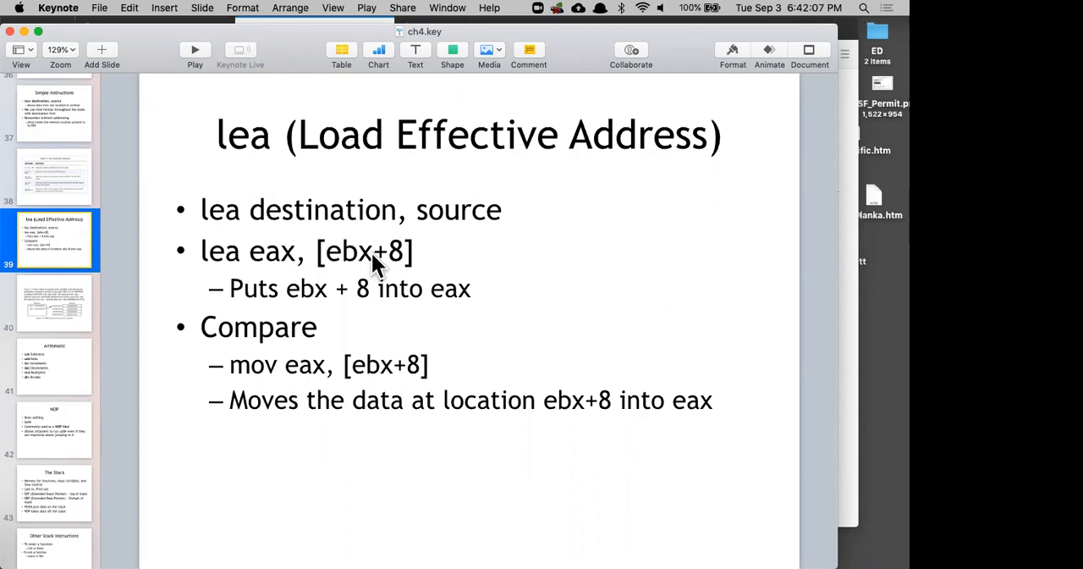
{"action": "mouse_move", "coordinate": [262, 271]}
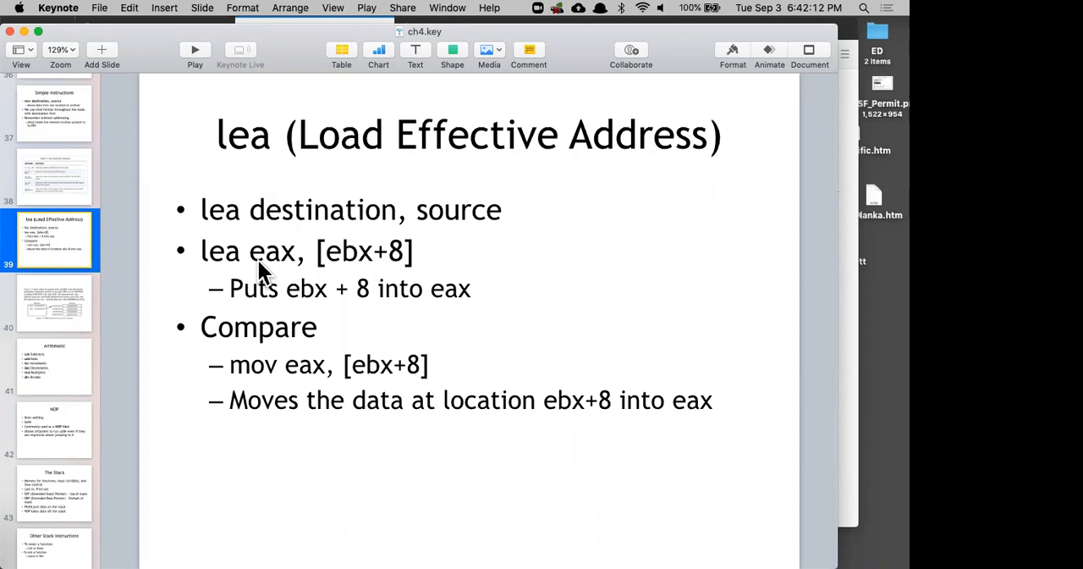
{"action": "mouse_move", "coordinate": [343, 279]}
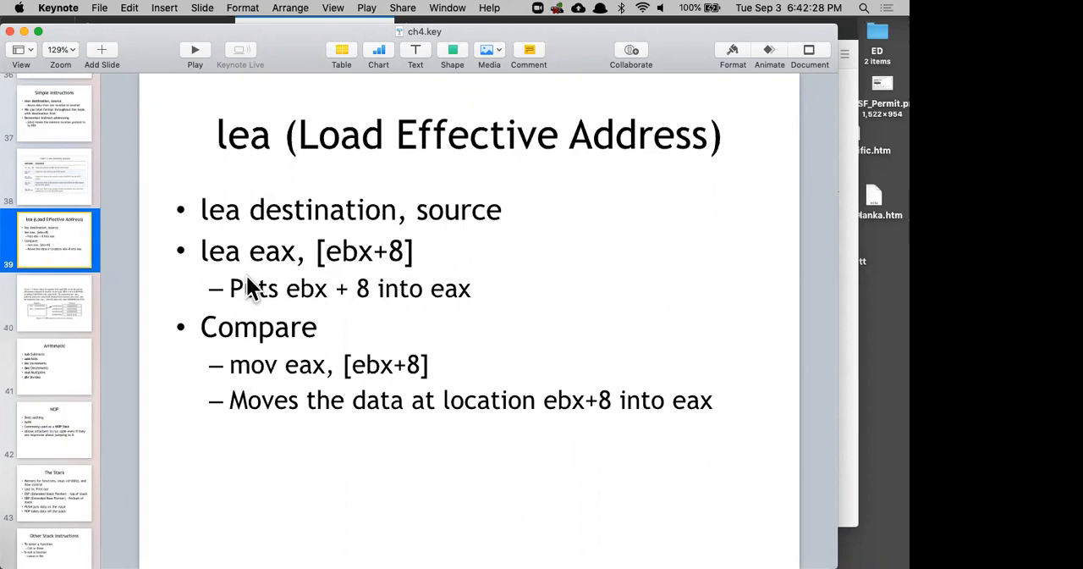
{"action": "mouse_move", "coordinate": [272, 272]}
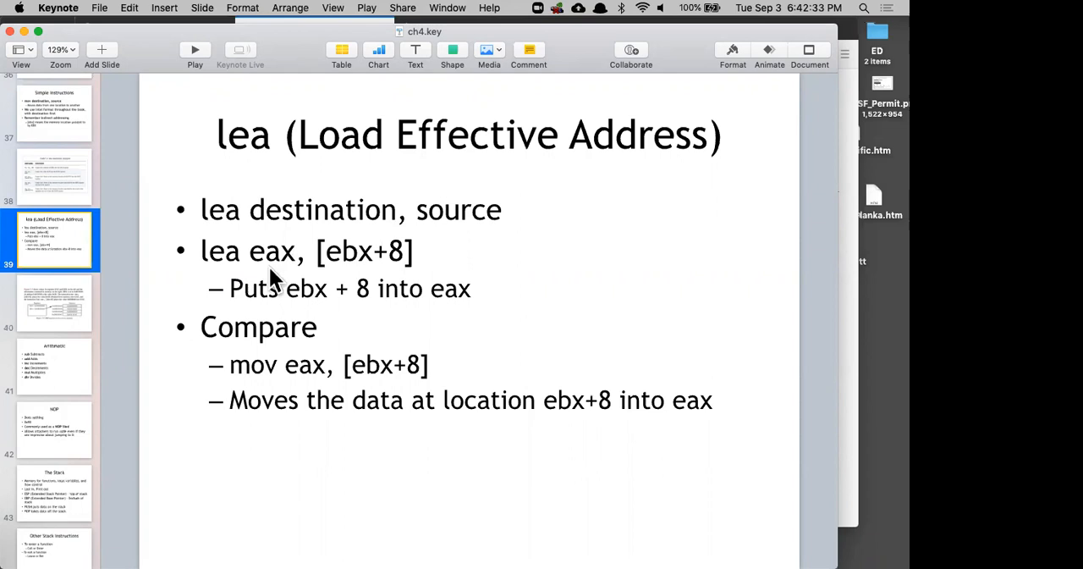
{"action": "mouse_move", "coordinate": [433, 359]}
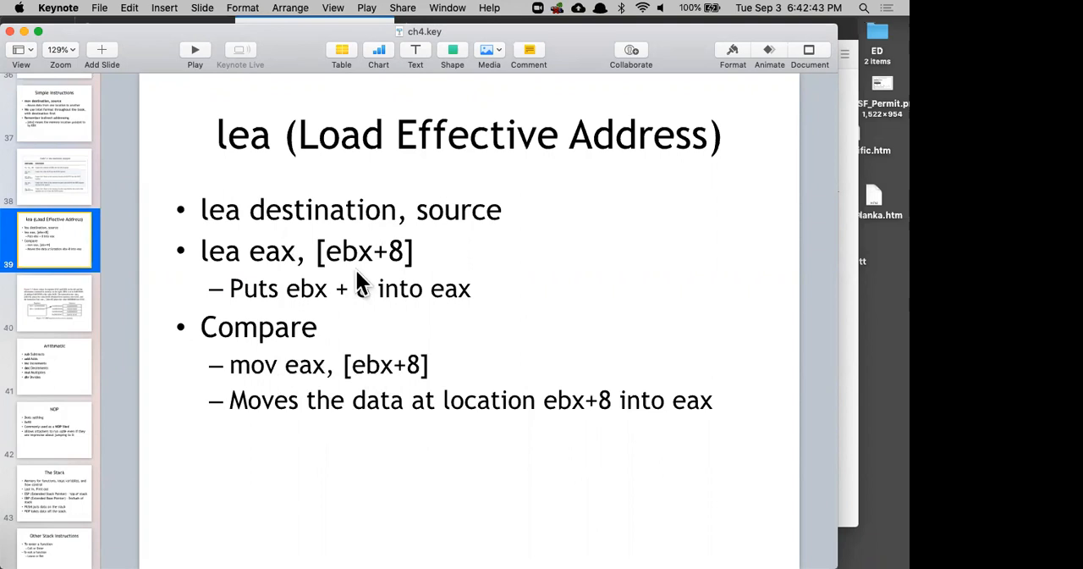
{"action": "left_click", "coordinate": [54, 302]}
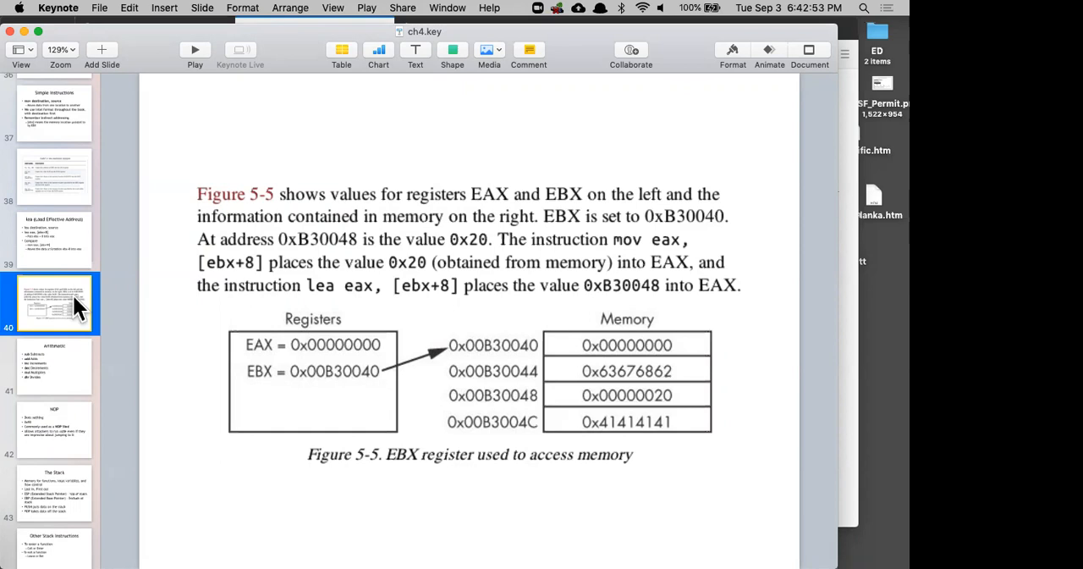
{"action": "mouse_move", "coordinate": [563, 363]}
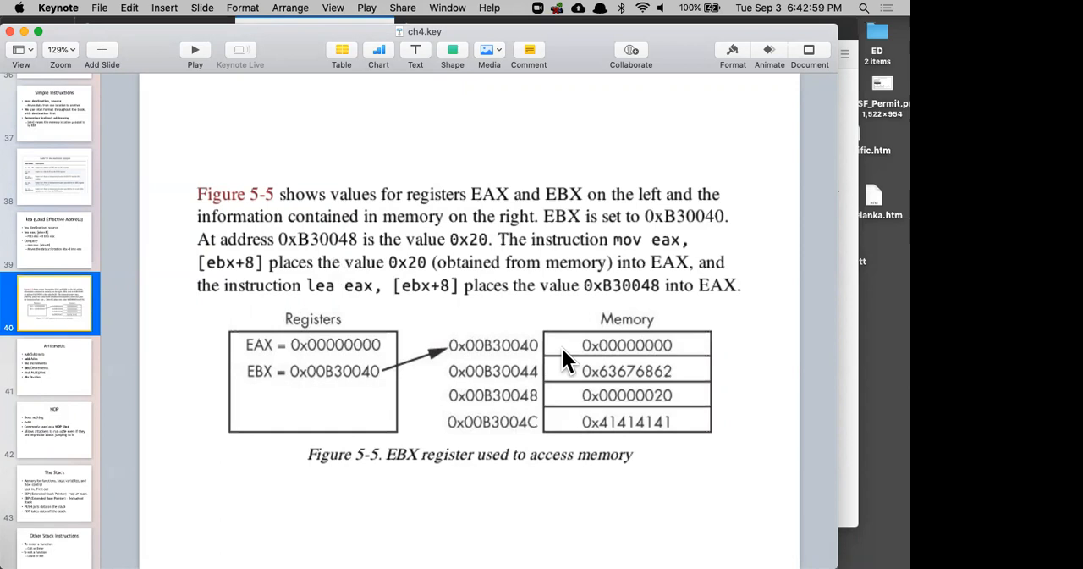
{"action": "mouse_move", "coordinate": [643, 353]}
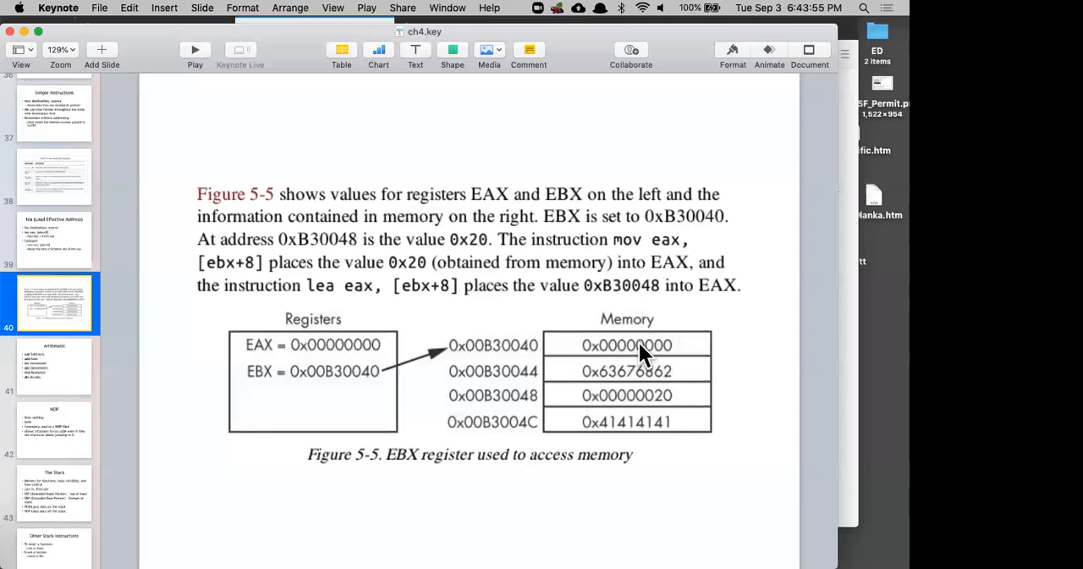
Advance past the Figure 5-5 slide to slide 41, Arithmetic, then onward.
{"action": "left_click", "coordinate": [55, 368]}
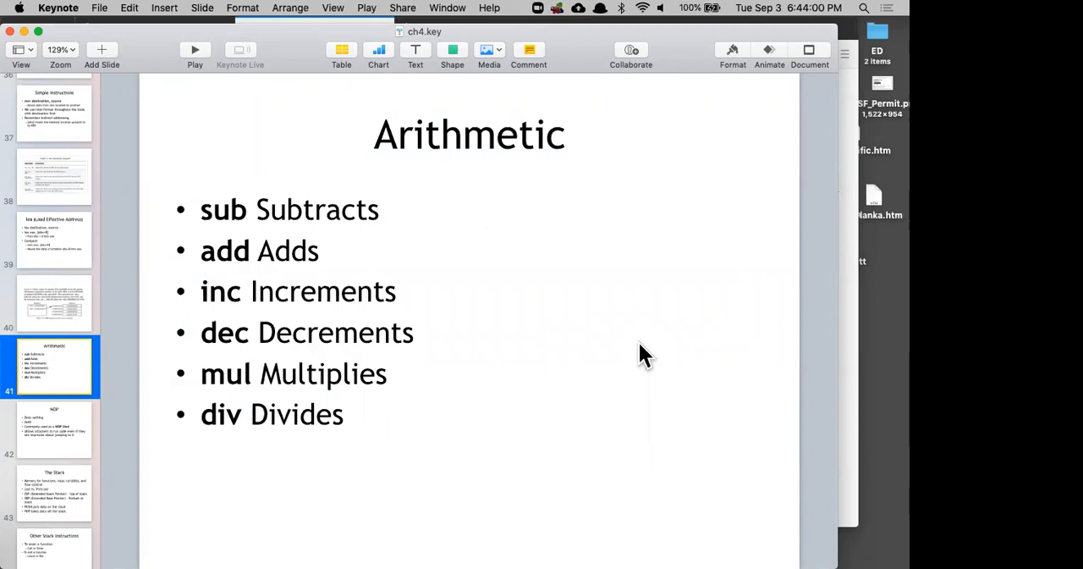
{"action": "left_click", "coordinate": [54, 438]}
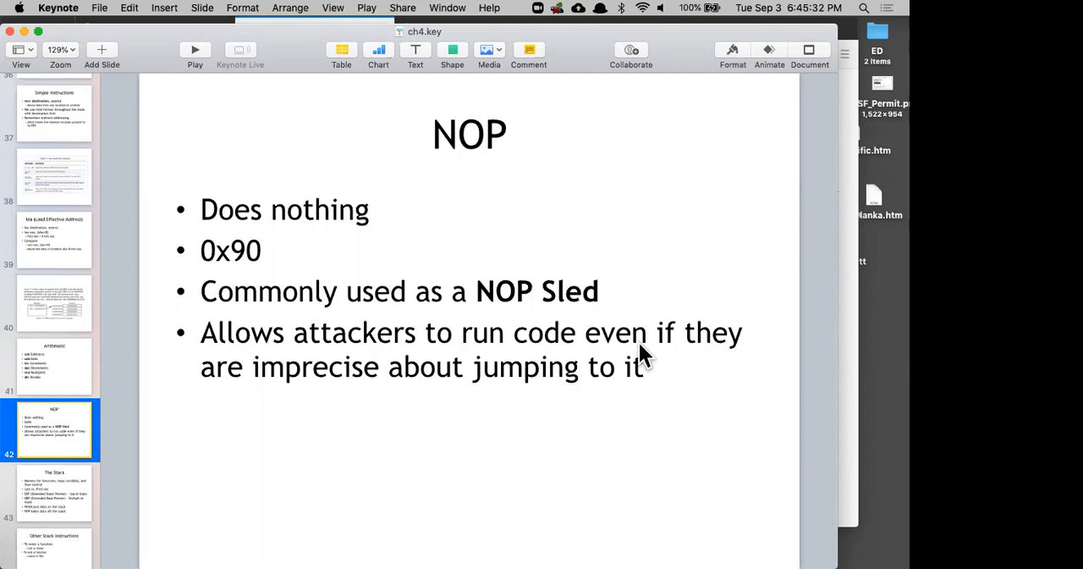
Advance from slide 42, NOP, to slide 43, The Stack.
{"action": "left_click", "coordinate": [59, 503]}
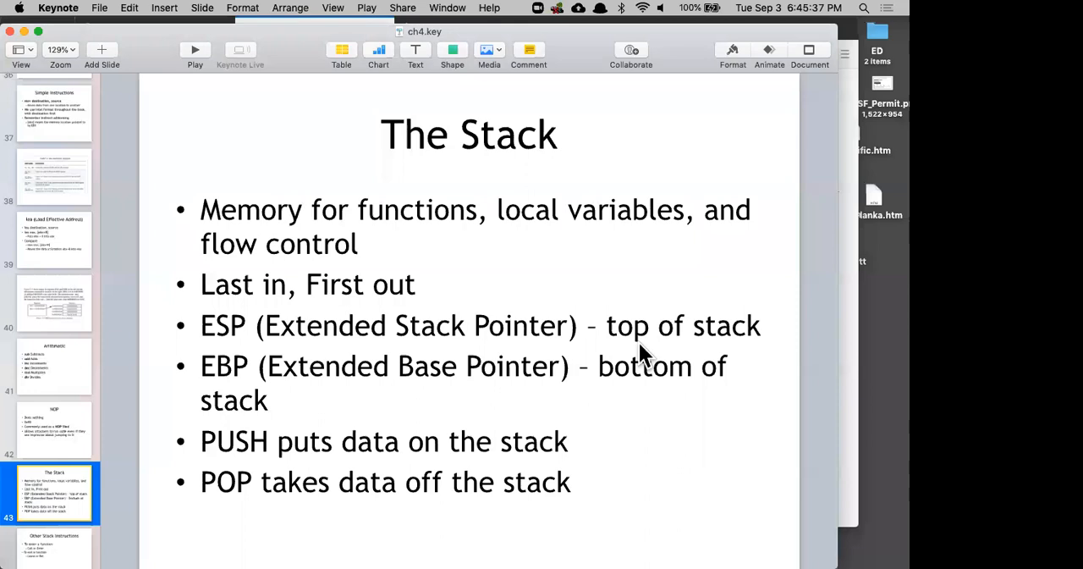
{"action": "mouse_move", "coordinate": [643, 428]}
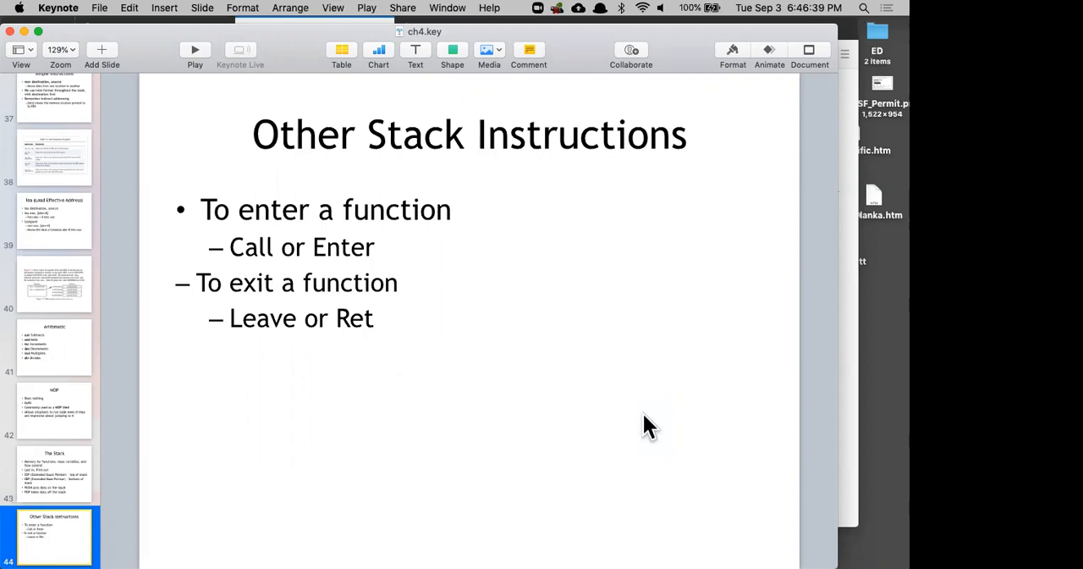
{"action": "mouse_move", "coordinate": [570, 103]}
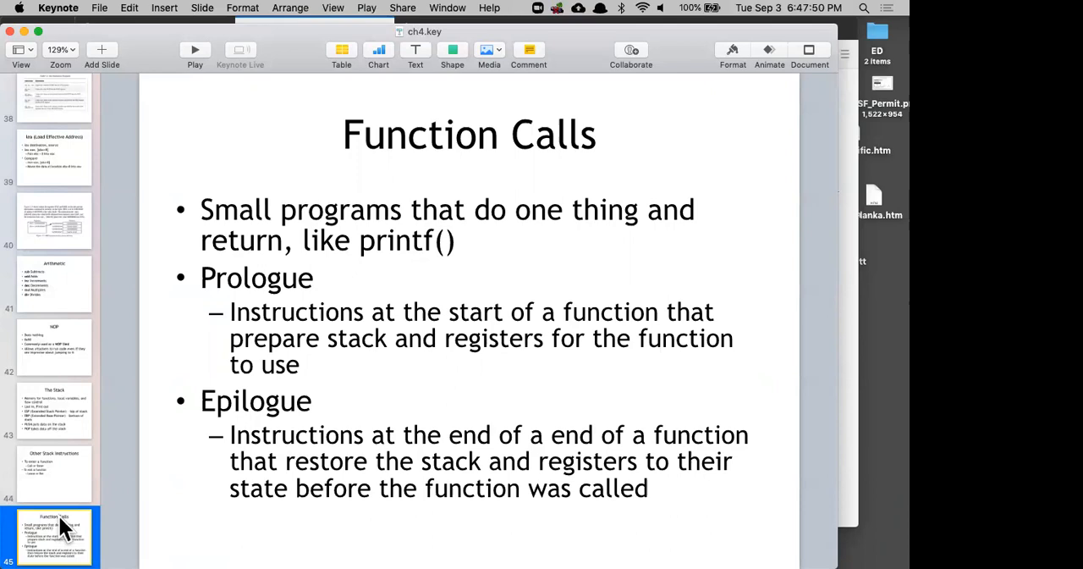
Move from slide 45, Function Calls, to slide 46, Stack Frames.
{"action": "left_click", "coordinate": [53, 531]}
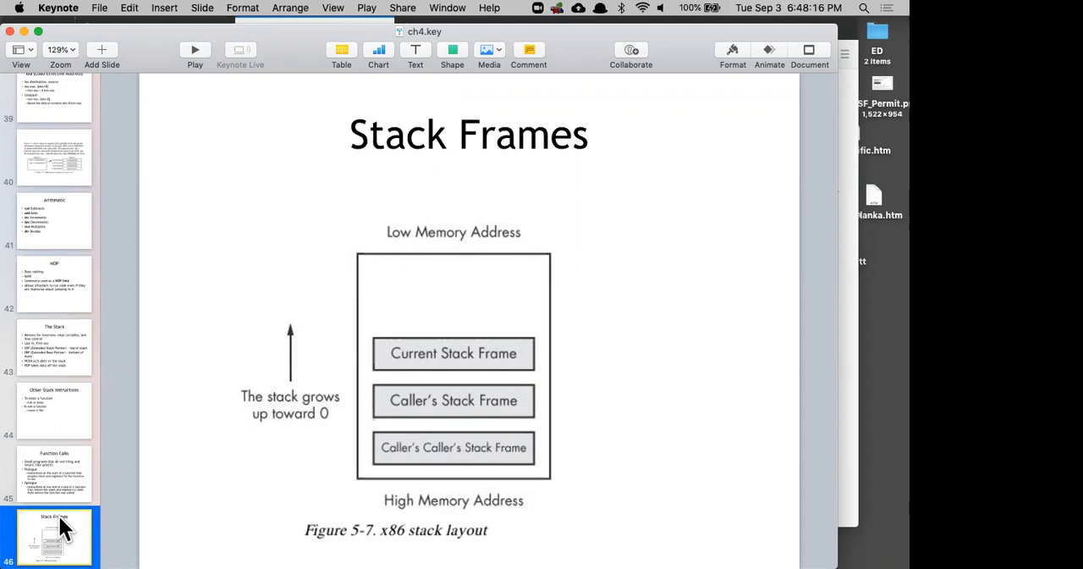
{"action": "mouse_move", "coordinate": [511, 364]}
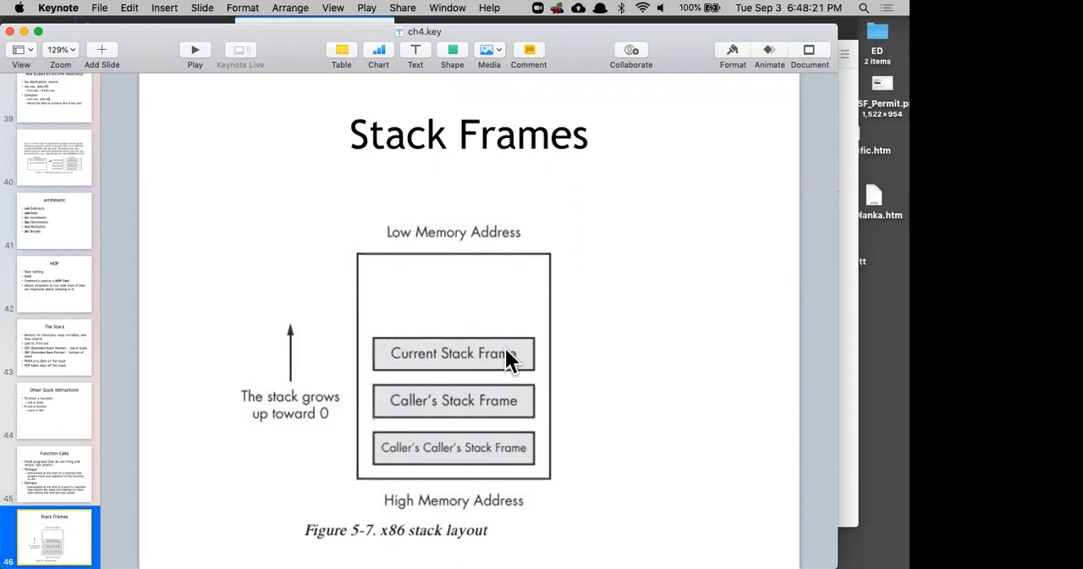
{"action": "mouse_move", "coordinate": [524, 389]}
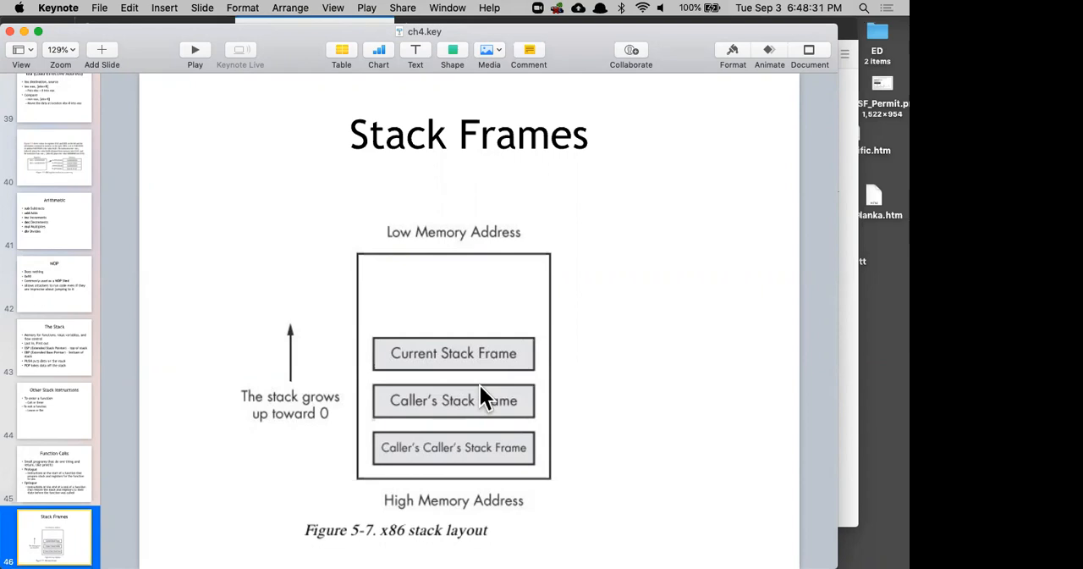
{"action": "mouse_move", "coordinate": [465, 297]}
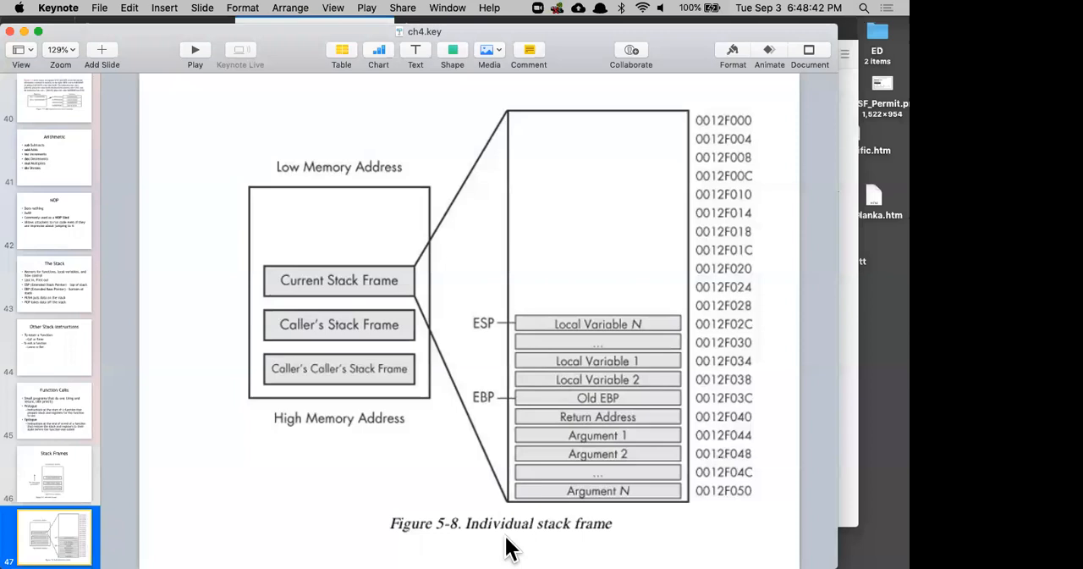
{"action": "mouse_move", "coordinate": [525, 408]}
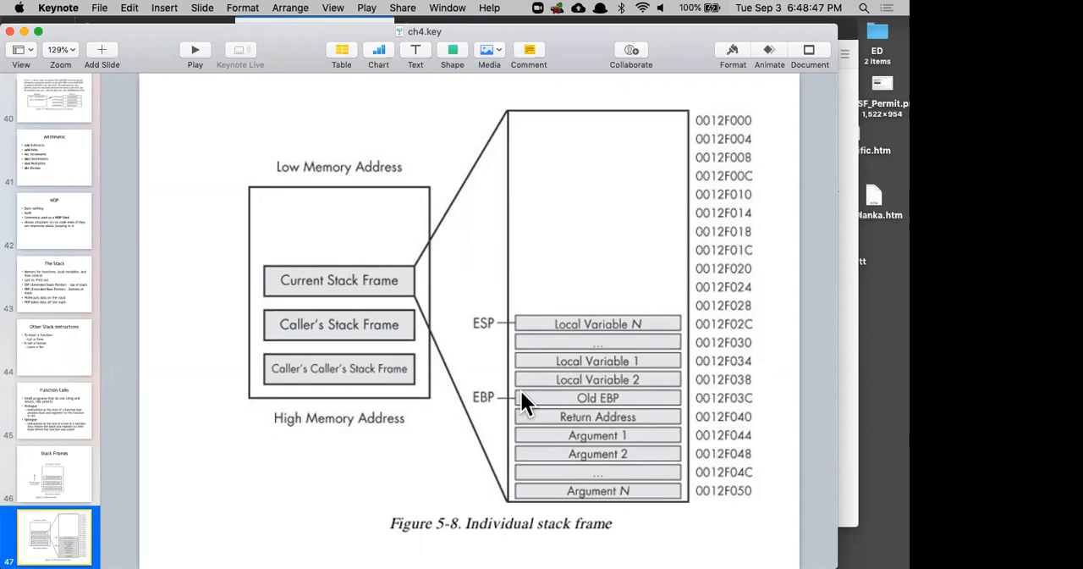
{"action": "mouse_move", "coordinate": [578, 368]}
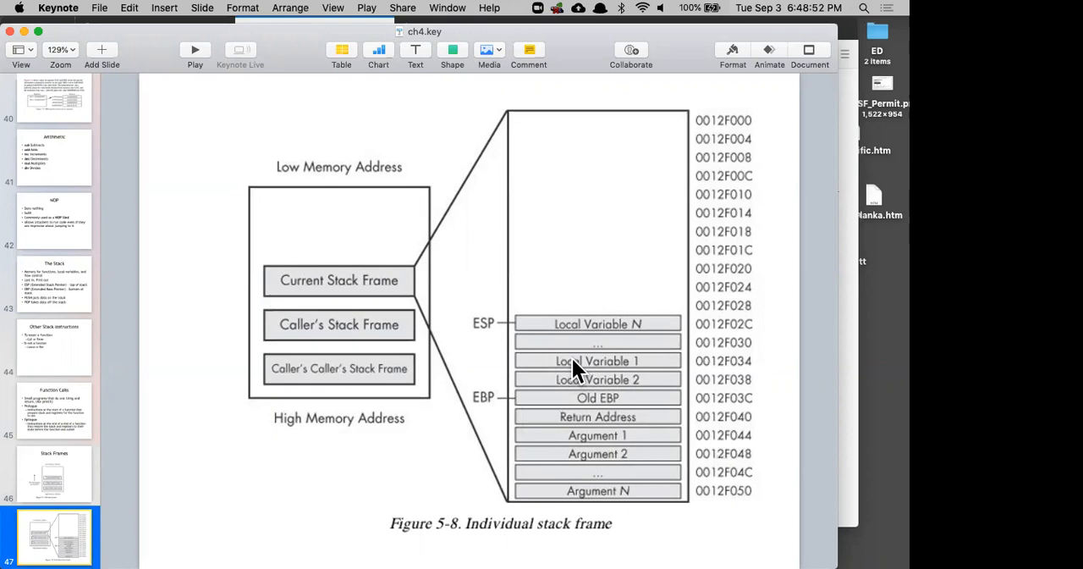
{"action": "mouse_move", "coordinate": [586, 401]}
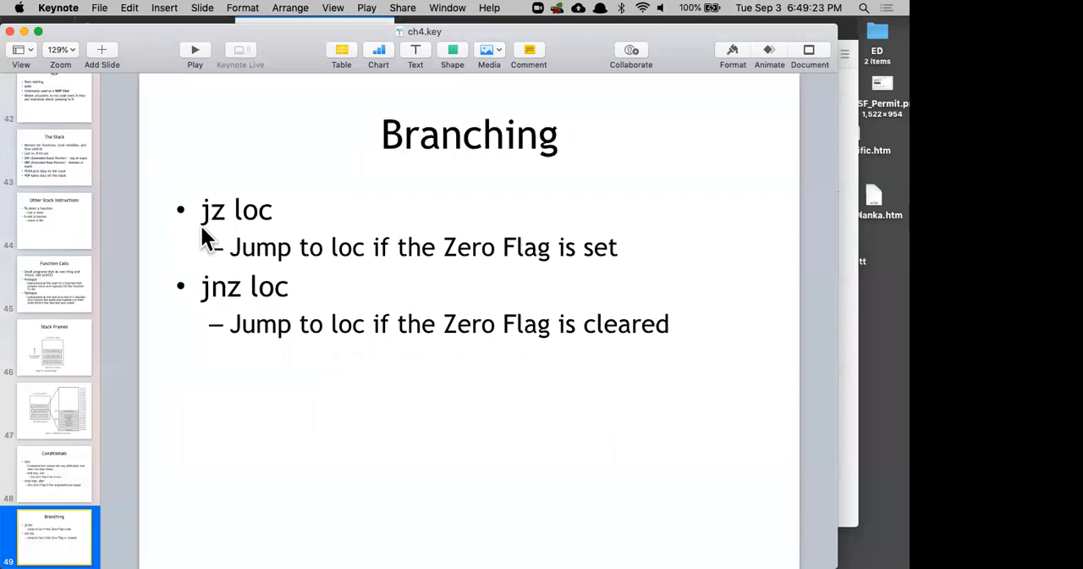
{"action": "mouse_move", "coordinate": [233, 308]}
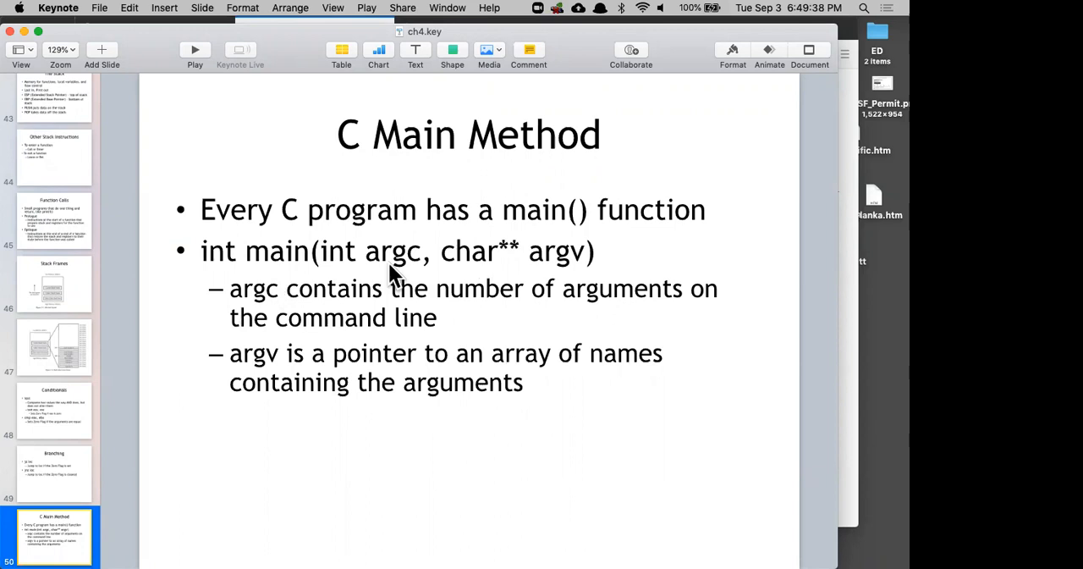
{"action": "mouse_move", "coordinate": [547, 269]}
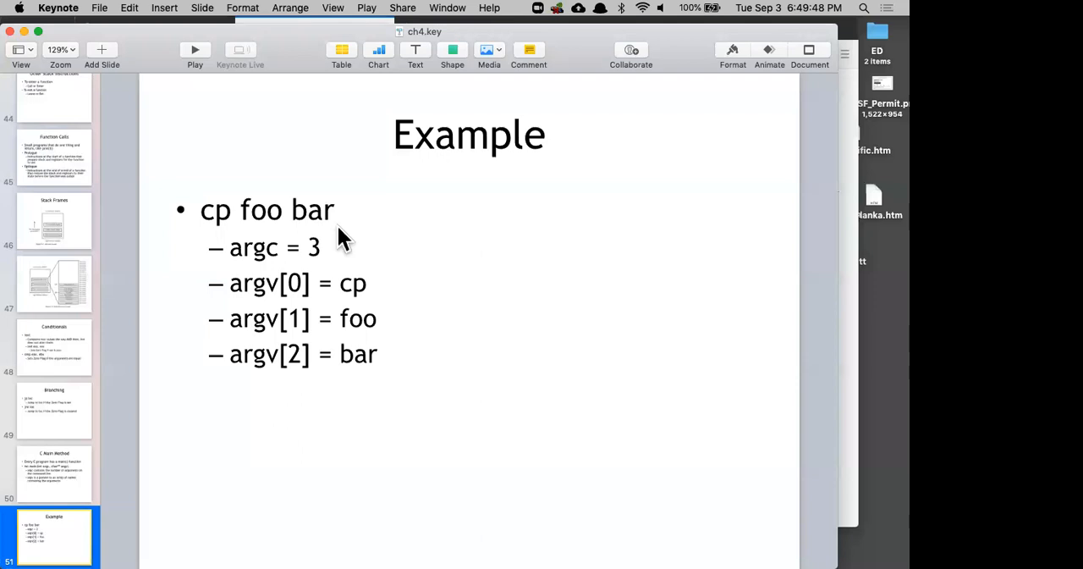
{"action": "mouse_move", "coordinate": [298, 427]}
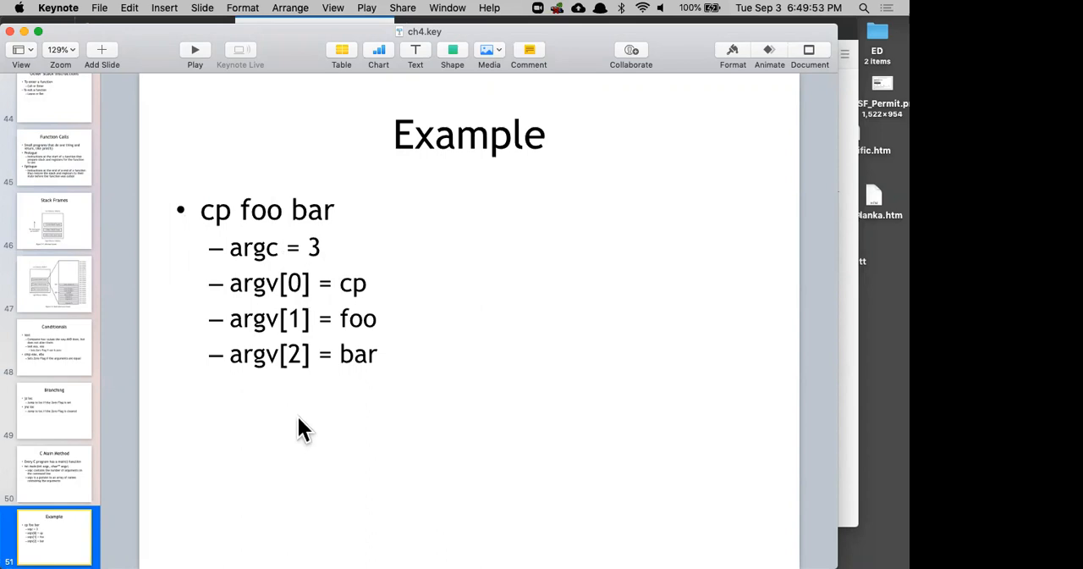
{"action": "mouse_move", "coordinate": [461, 179]}
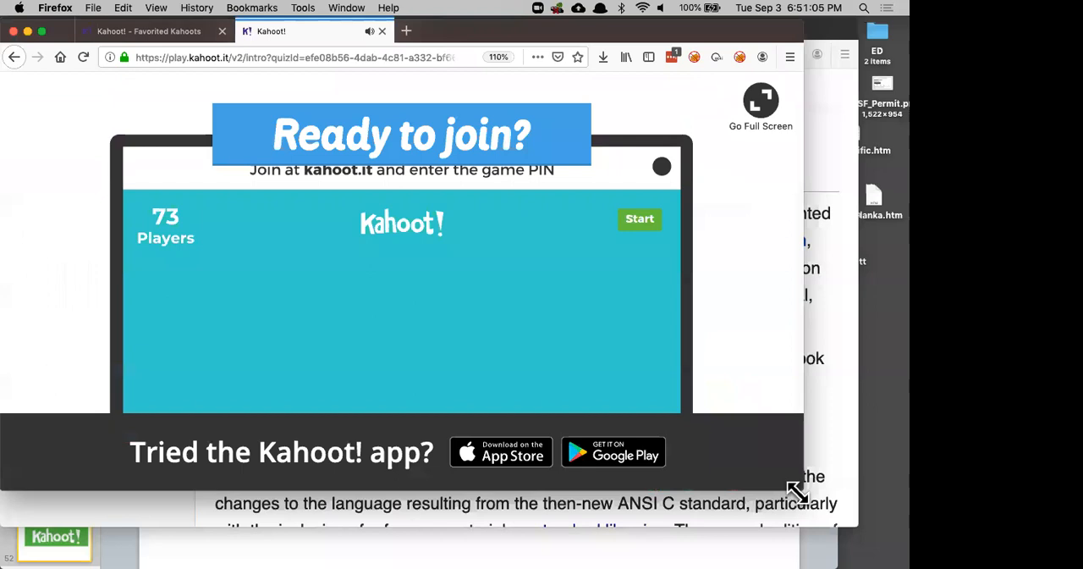
Get past the Kahoot 'Ready to join?' screen to the game PIN lobby.
{"action": "left_click", "coordinate": [639, 218]}
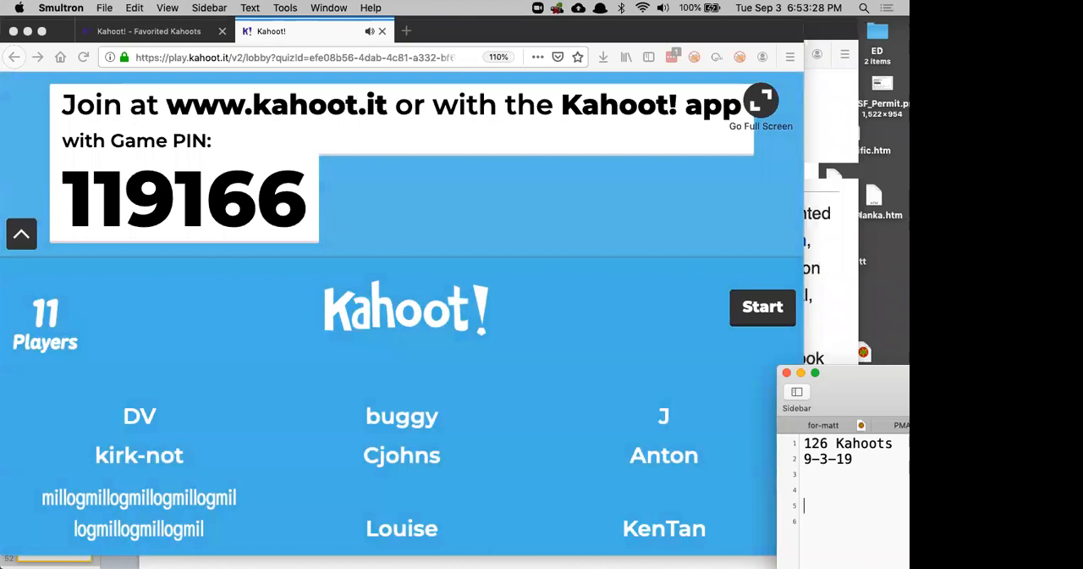
Start the Kahoot quiz with the eleven players joined under PIN 119166.
{"action": "left_click", "coordinate": [762, 308]}
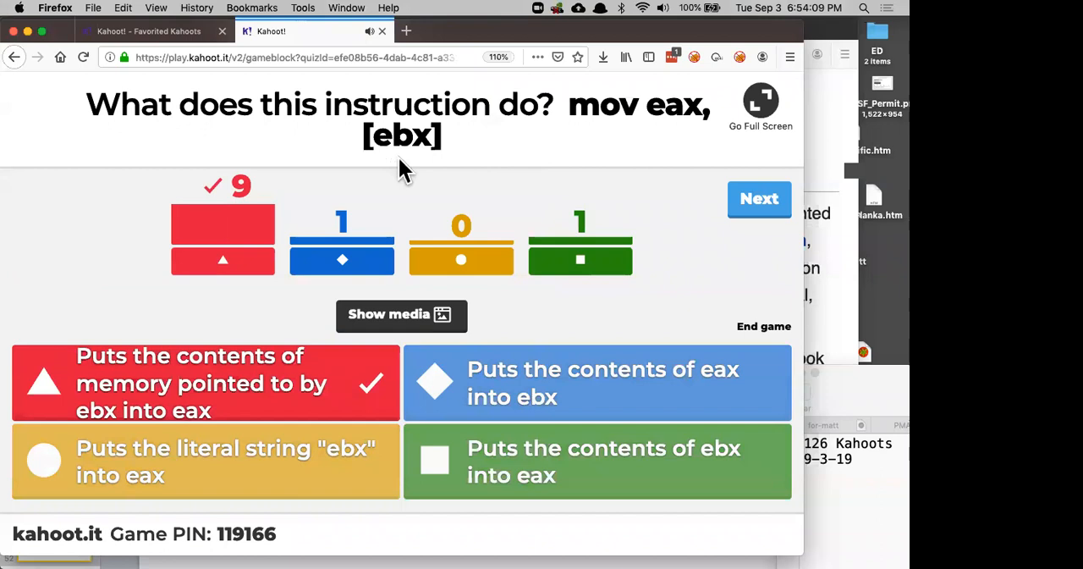
Show the scoreboard after the mov eax,[ebx] question, millogmil leading with 925.
{"action": "left_click", "coordinate": [759, 198]}
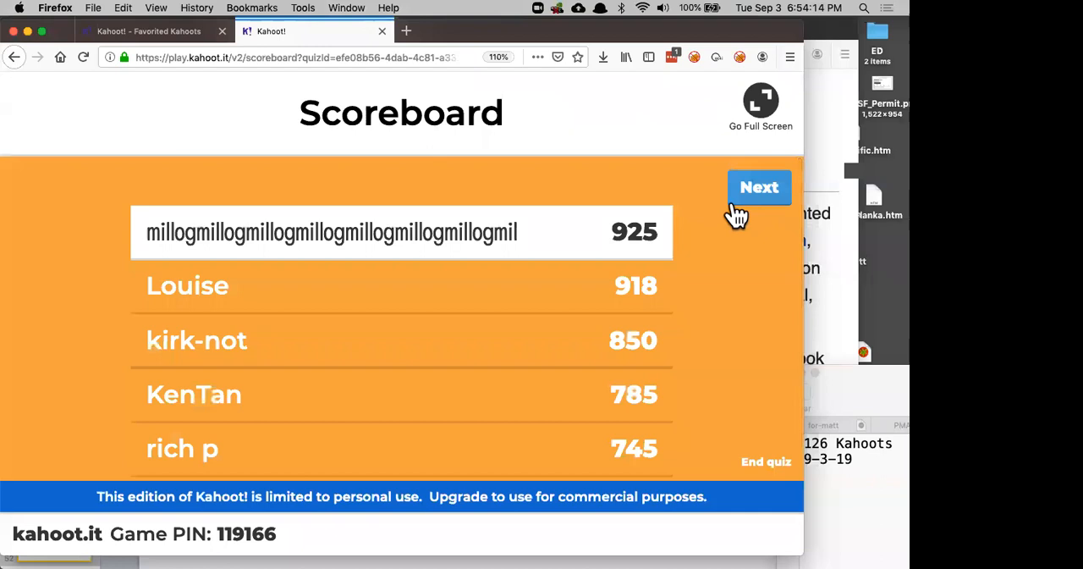
{"action": "left_click", "coordinate": [758, 187]}
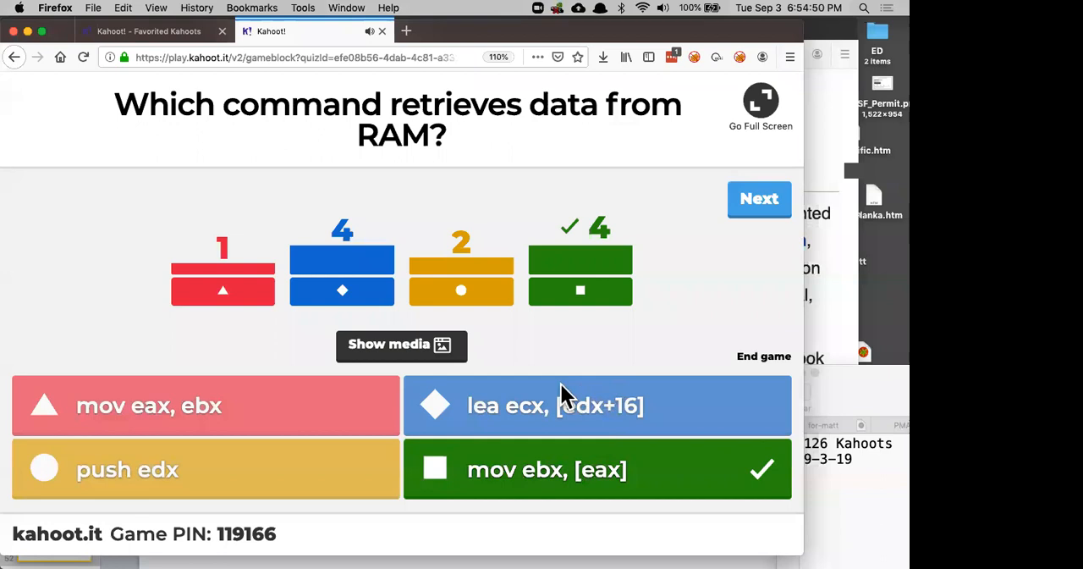
{"action": "mouse_move", "coordinate": [587, 350]}
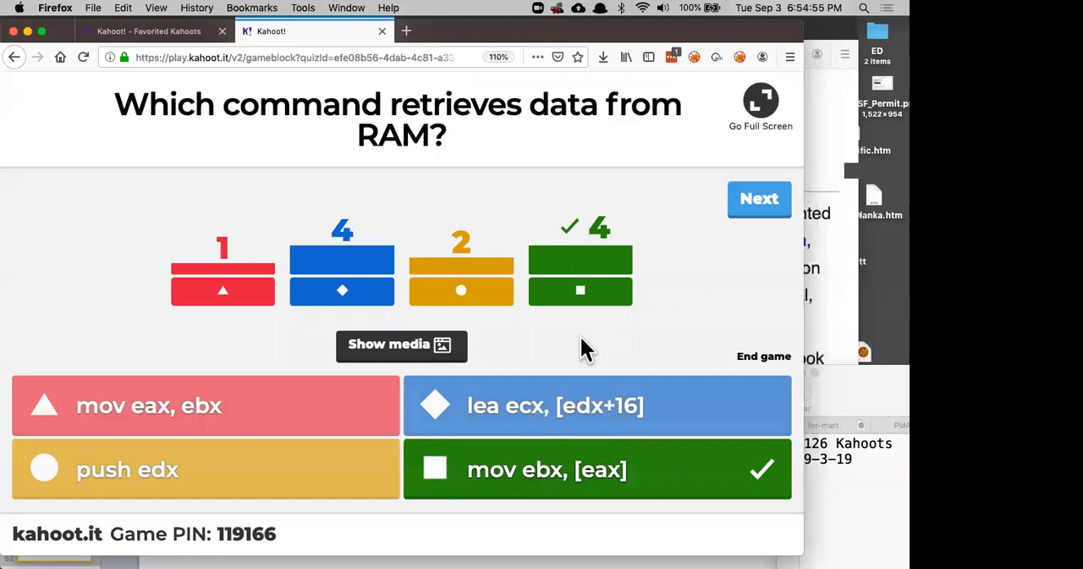
{"action": "mouse_move", "coordinate": [759, 203]}
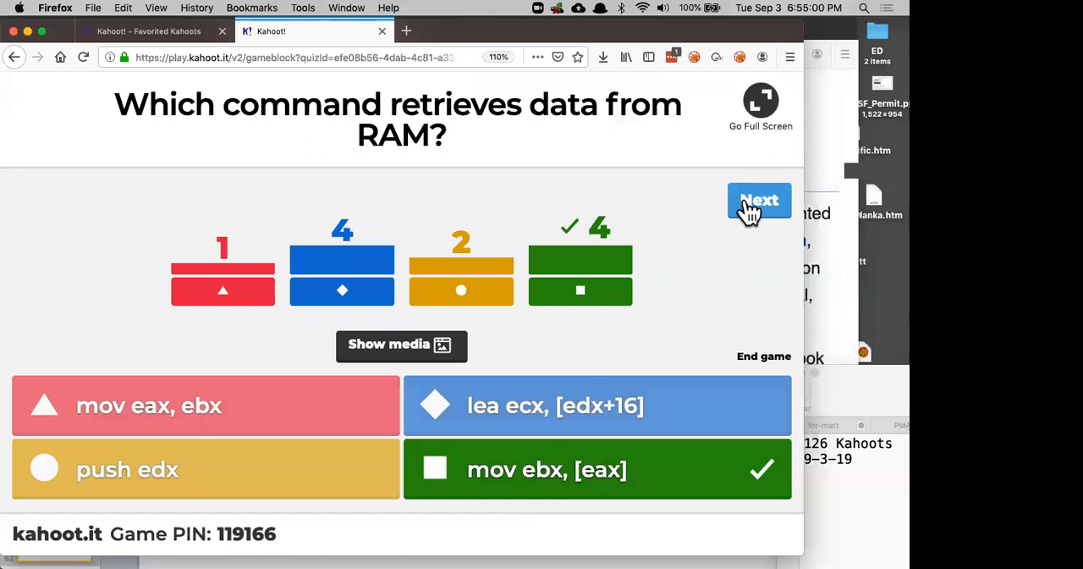
{"action": "left_click", "coordinate": [758, 201]}
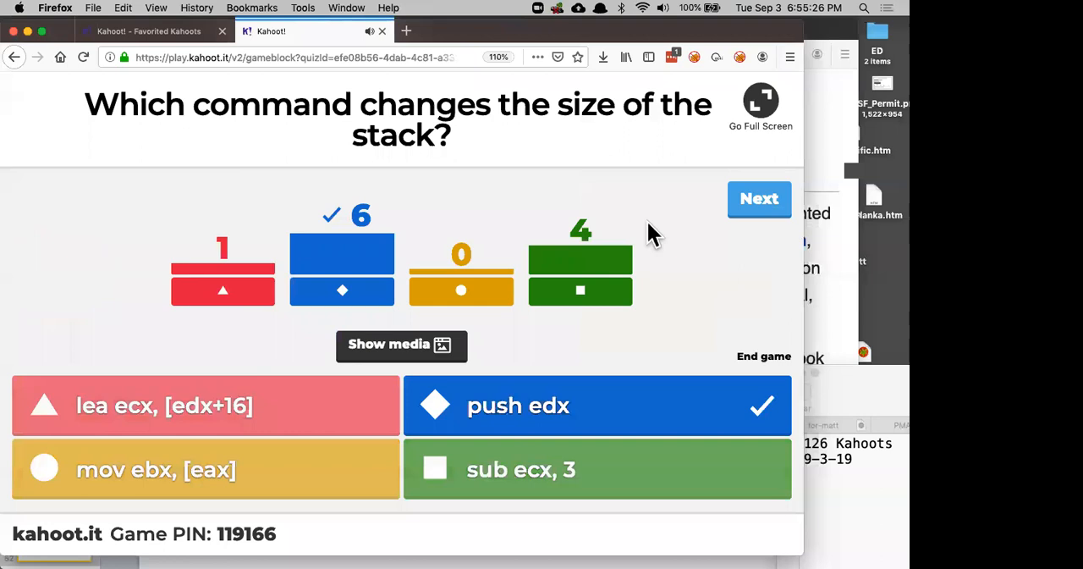
{"action": "left_click", "coordinate": [759, 198]}
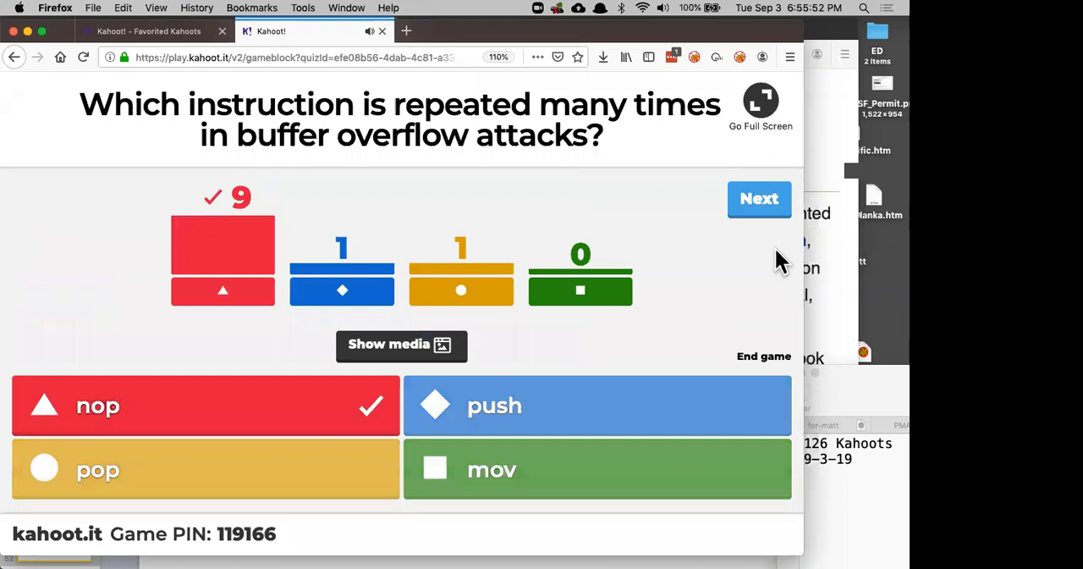
{"action": "left_click", "coordinate": [760, 198]}
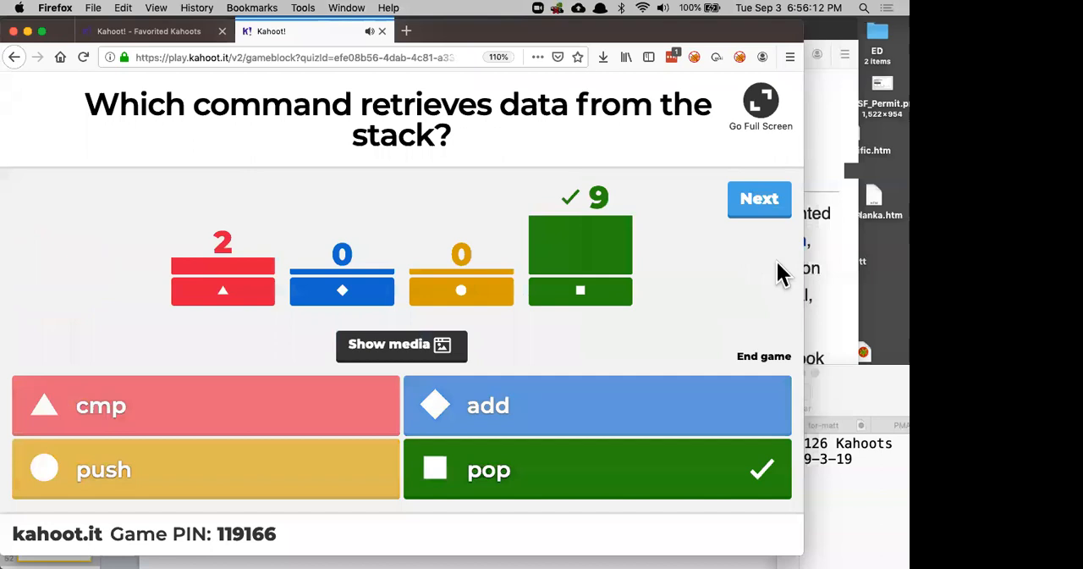
{"action": "left_click", "coordinate": [760, 198]}
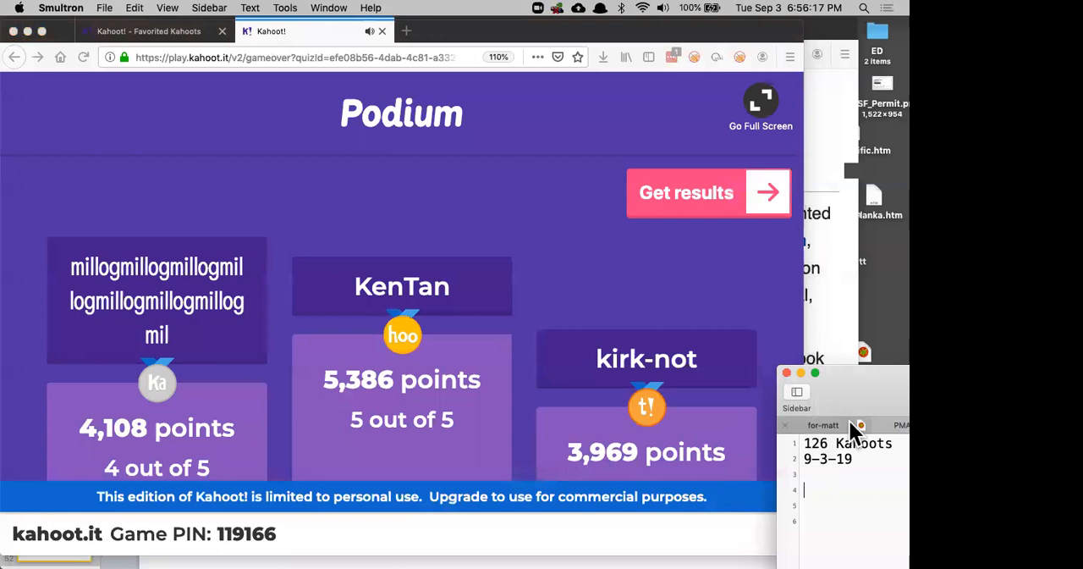
Type the winners Kirk-not, Milli and the remaining podium name on lines below the date.
{"action": "type", "text": "Kirk-not"}
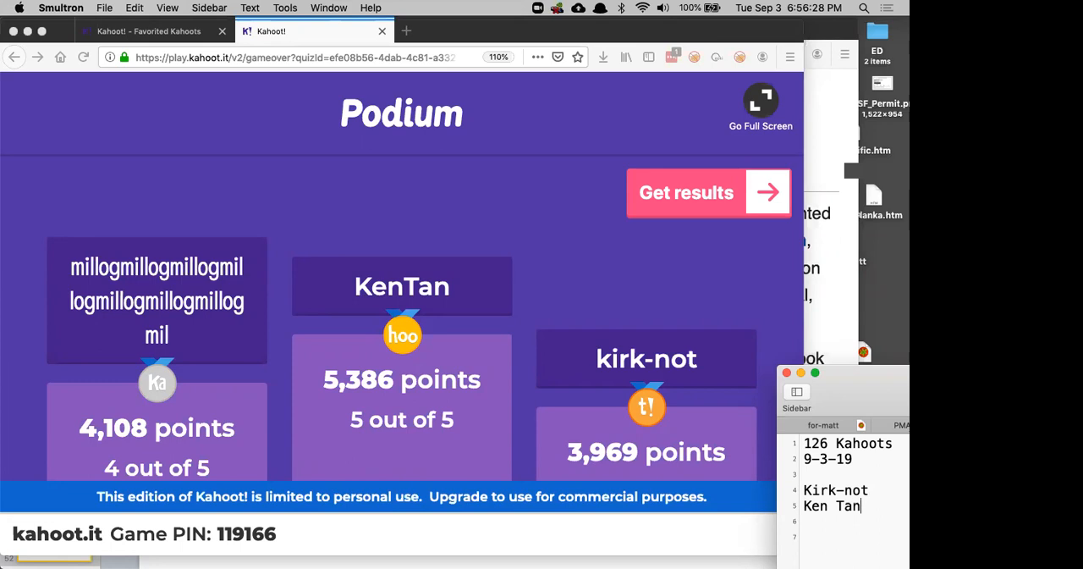
{"action": "type", "text": "Milli"}
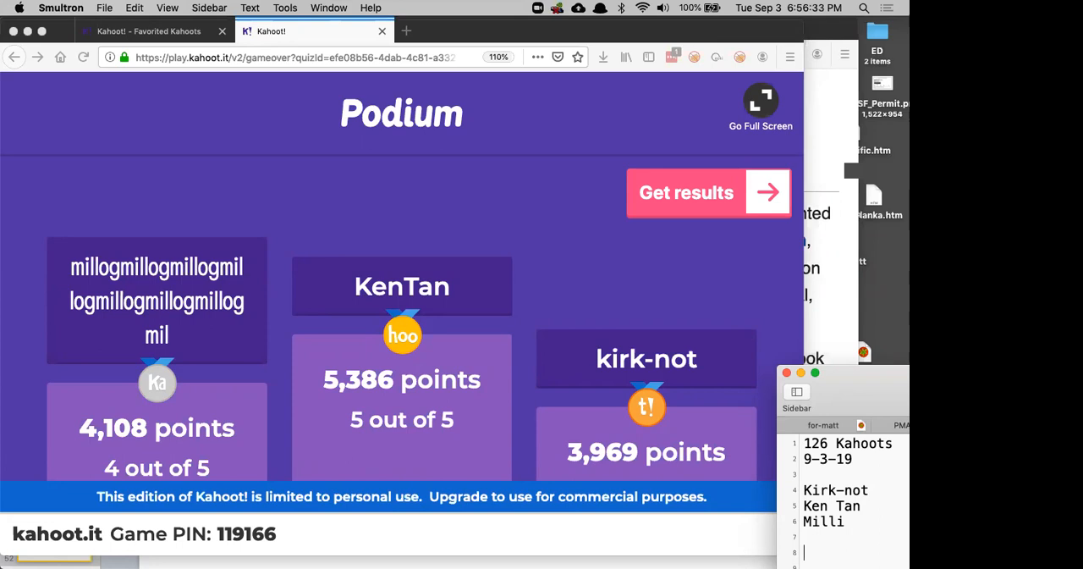
{"action": "type", "text": "= Kaitl"}
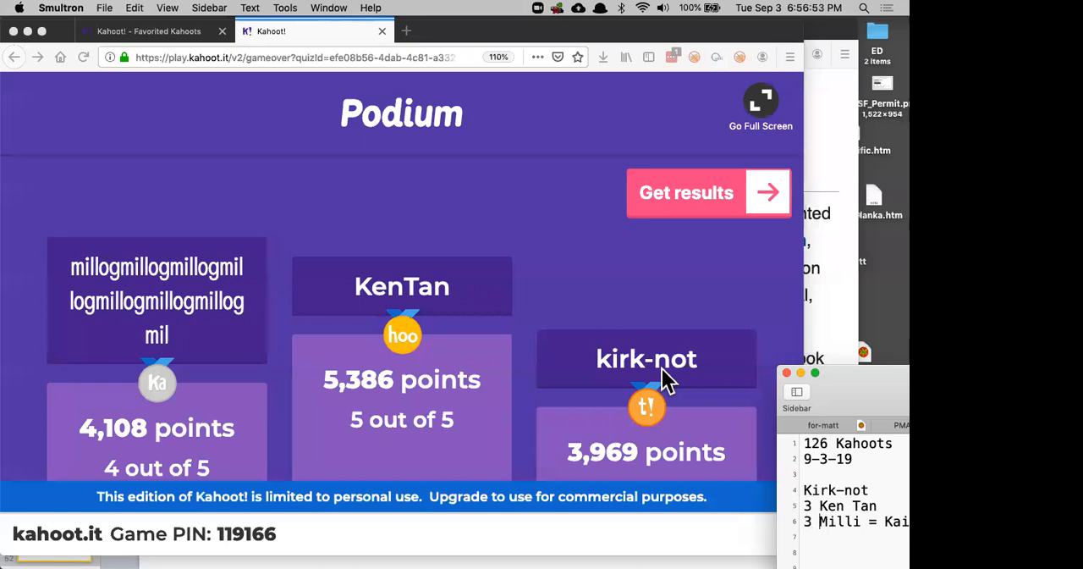
{"action": "mouse_move", "coordinate": [516, 38]}
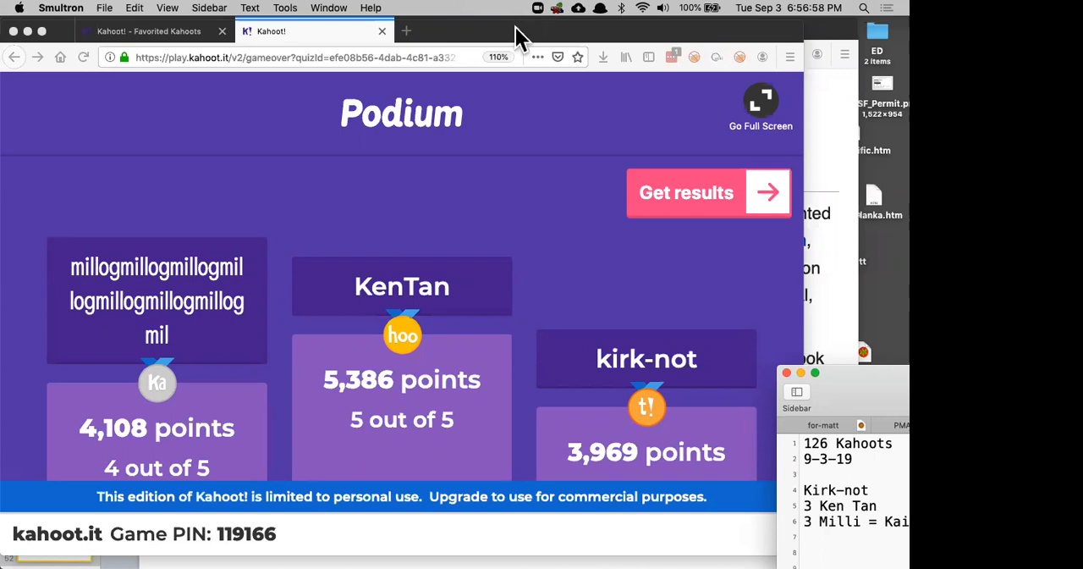